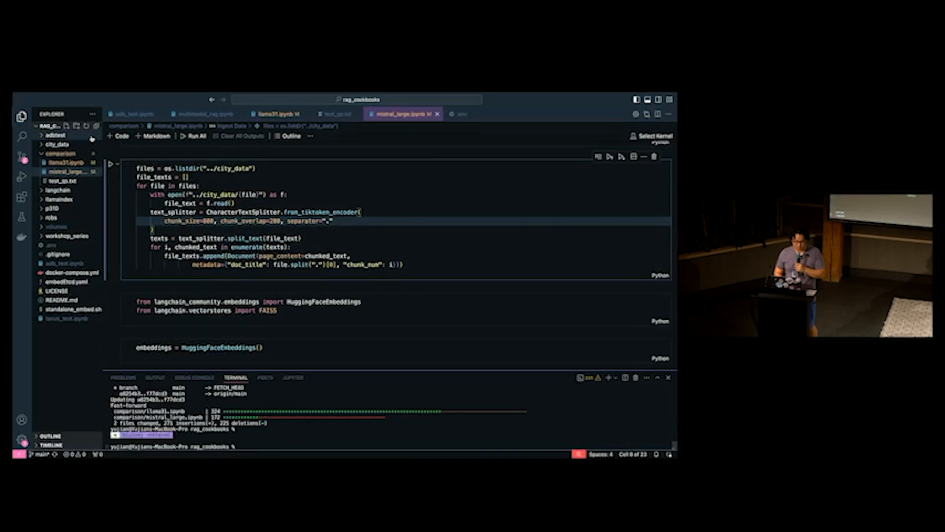
- Bring up llama31.ipynb at its environment-loading and Phoenix launch cells
left_click(277, 115)
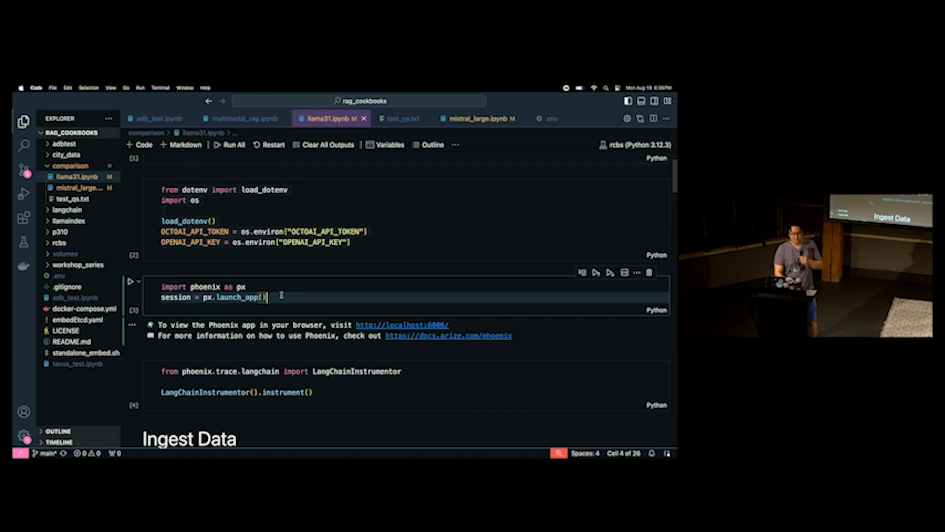
- Scroll the notebook down to the Ingest Data section before viewing Beijing.txt
scroll("down", 3)
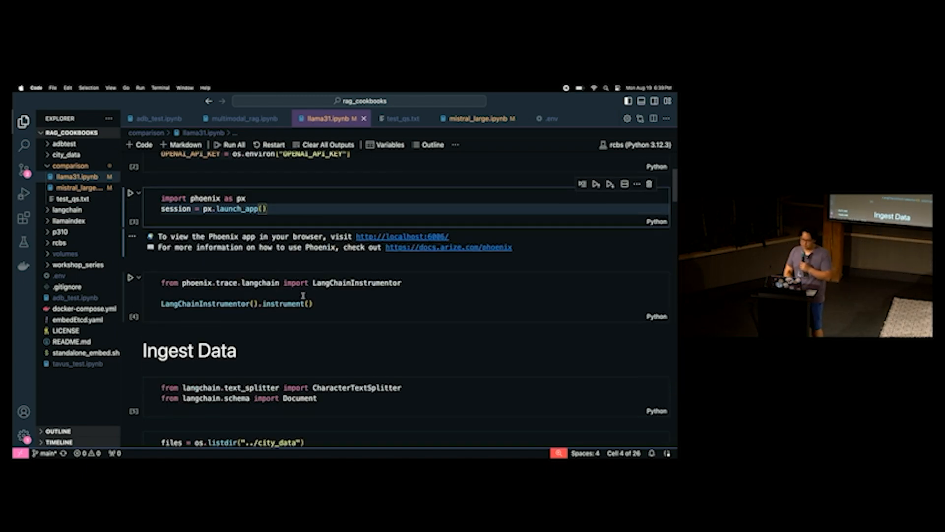
scroll("down", 3)
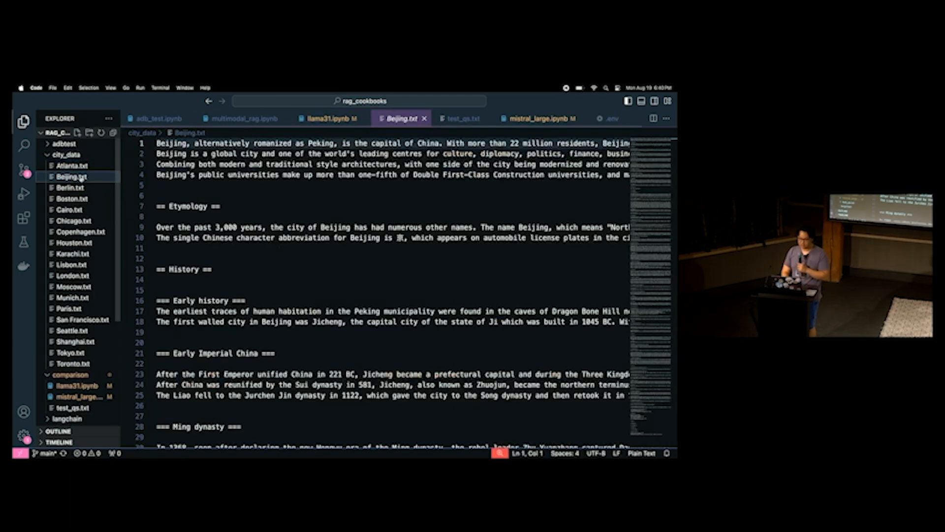
- Browse Copenhagen.txt and London.txt, then reach the embeddings and FAISS vector store cells
left_click(75, 231)
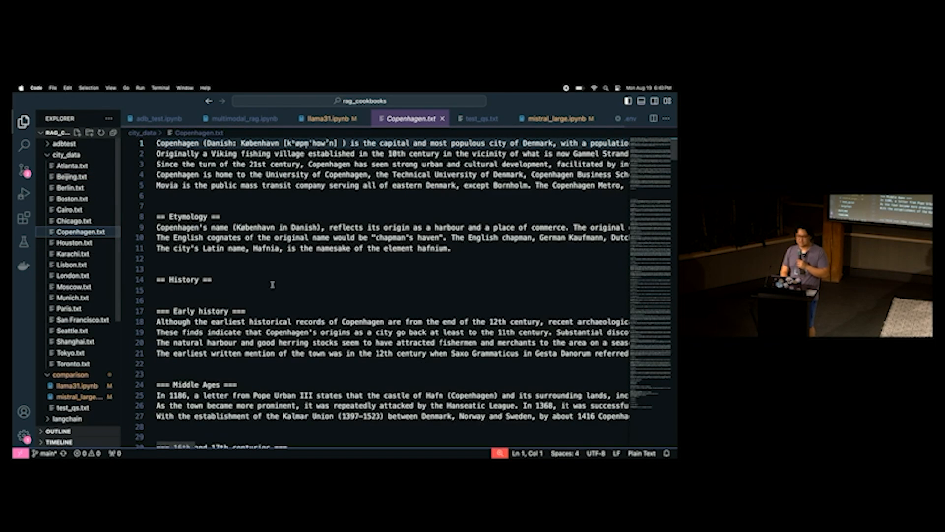
left_click(71, 275)
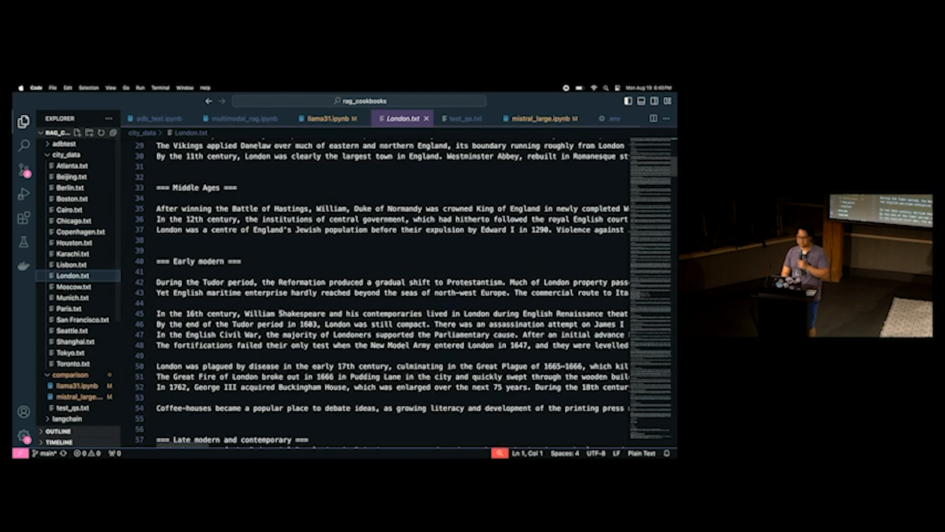
scroll("down", 3)
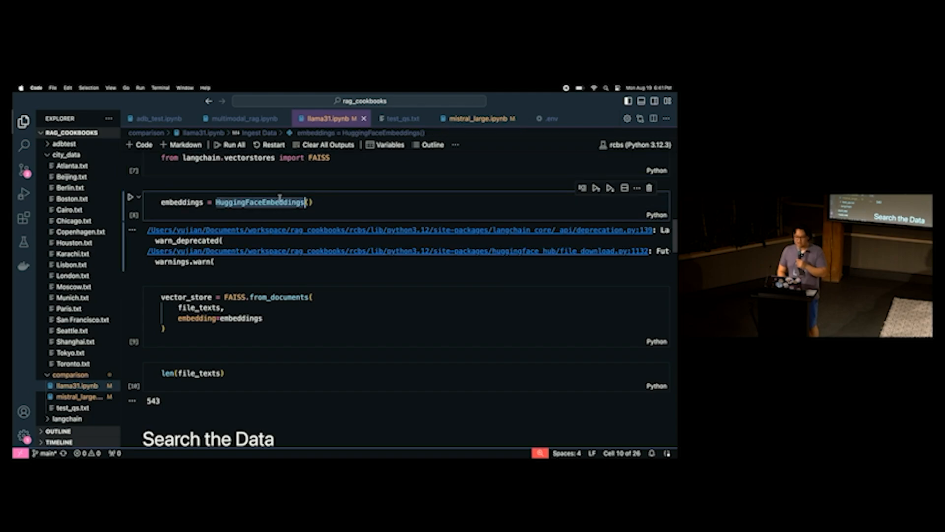
- Scroll to the retrieval chain definition and the test_qs.txt question-loading cells
scroll("down", 3)
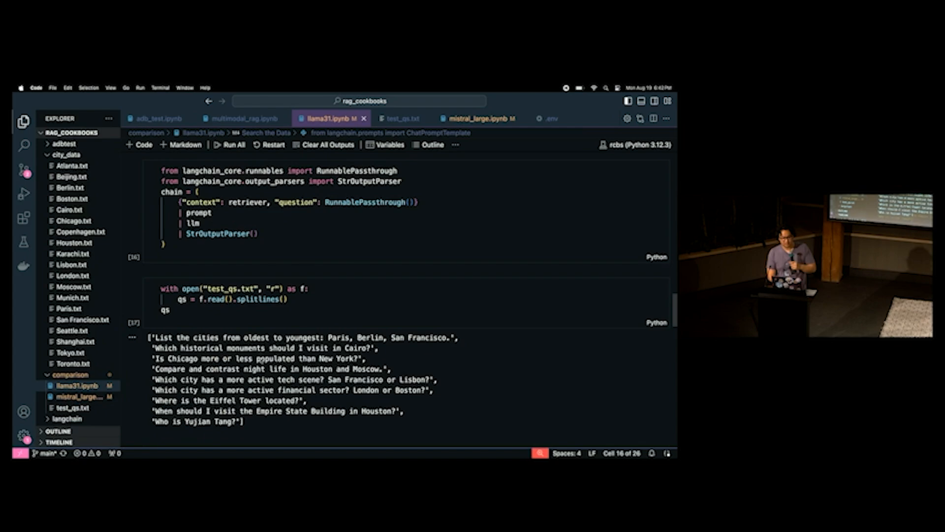
- Reach the responses loop cell and start executing the notebook cells
scroll("down", 3)
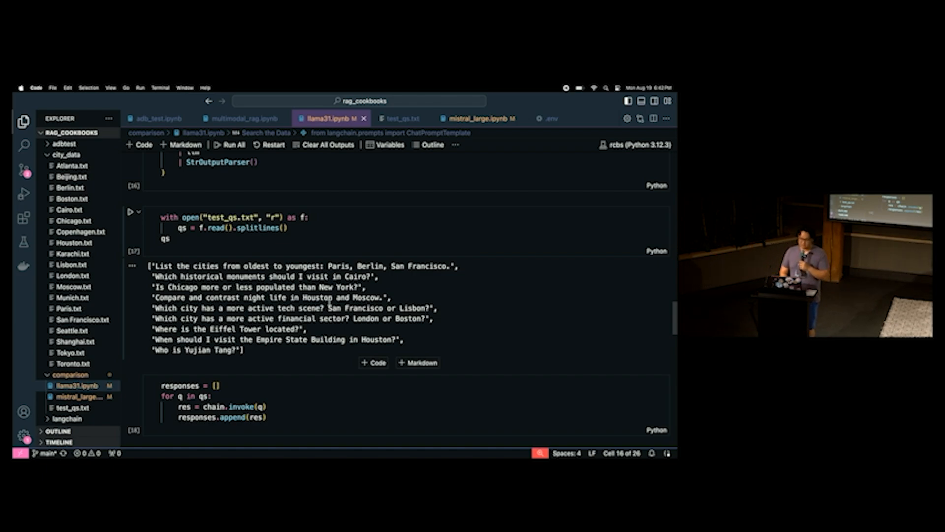
scroll("down", 3)
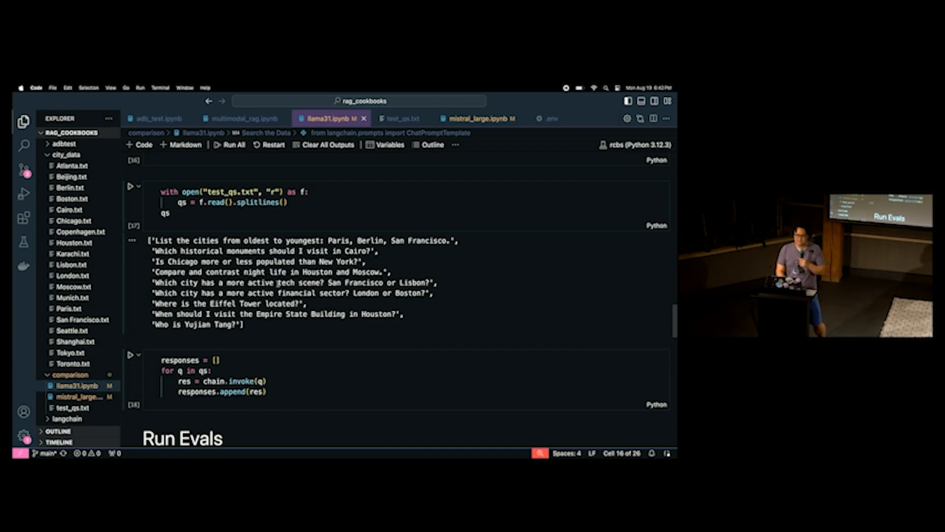
double_click(289, 283)
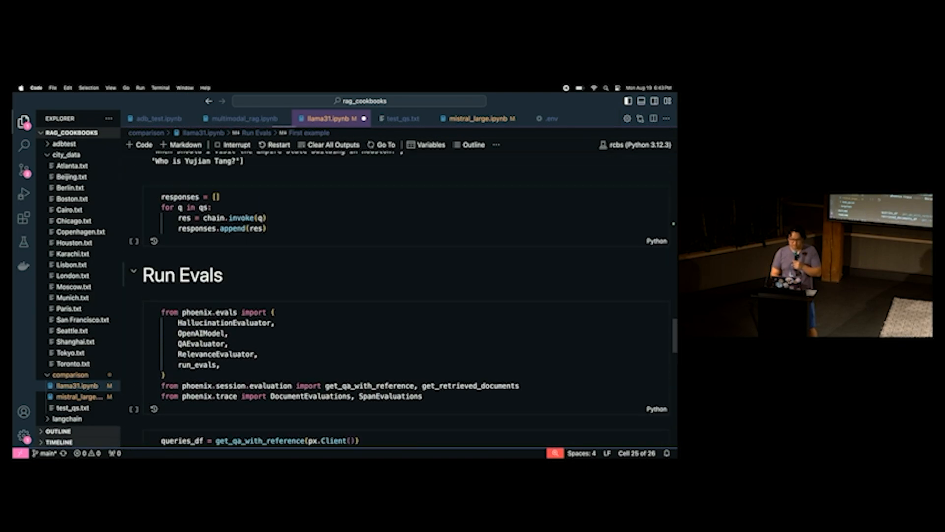
- View the responses cell output showing the BadRequestError traceback at chain invoke
scroll("down", 3)
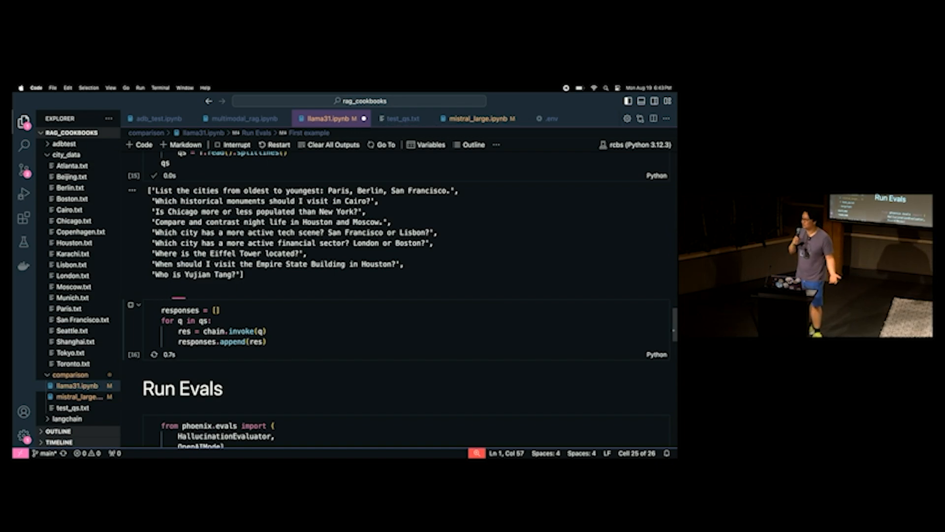
left_click(130, 305)
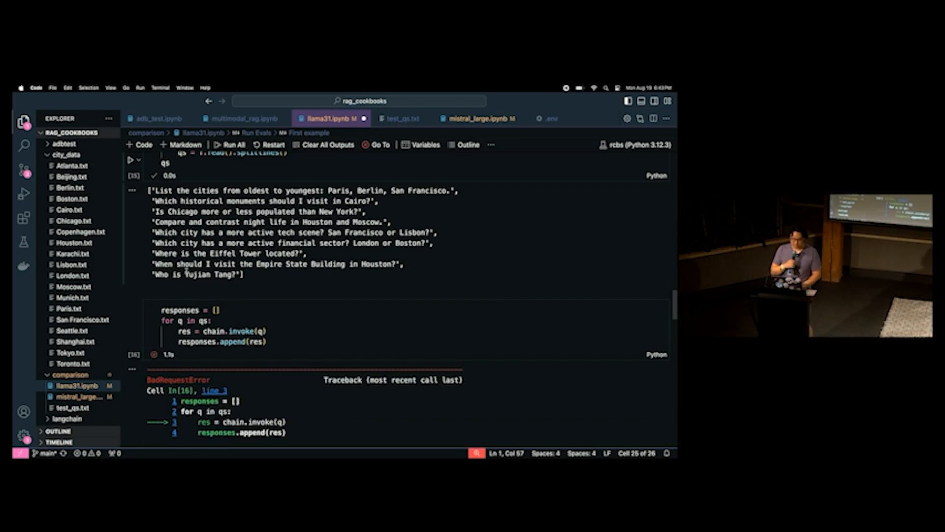
- Scroll through the repeated BadRequestError traceback down to the run_evals GPT-4-turbo evaluation cell
scroll("down", 3)
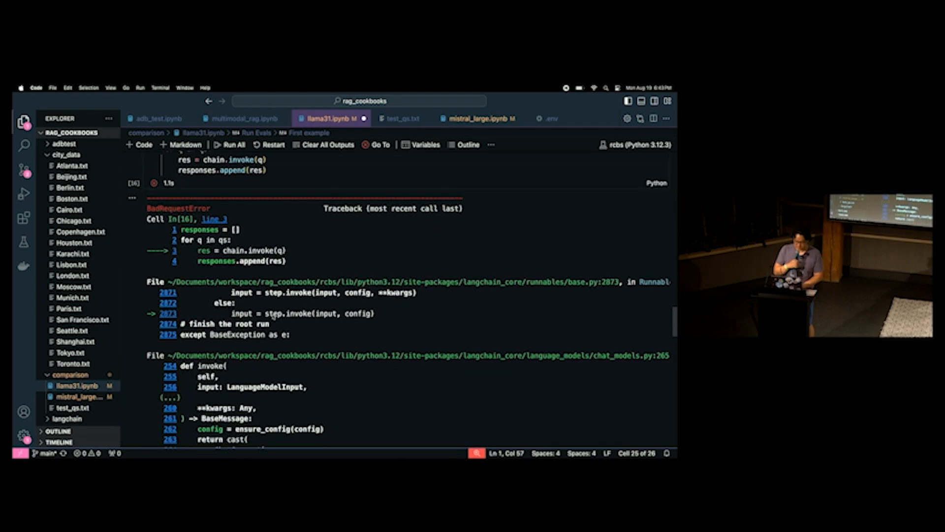
scroll("down", 3)
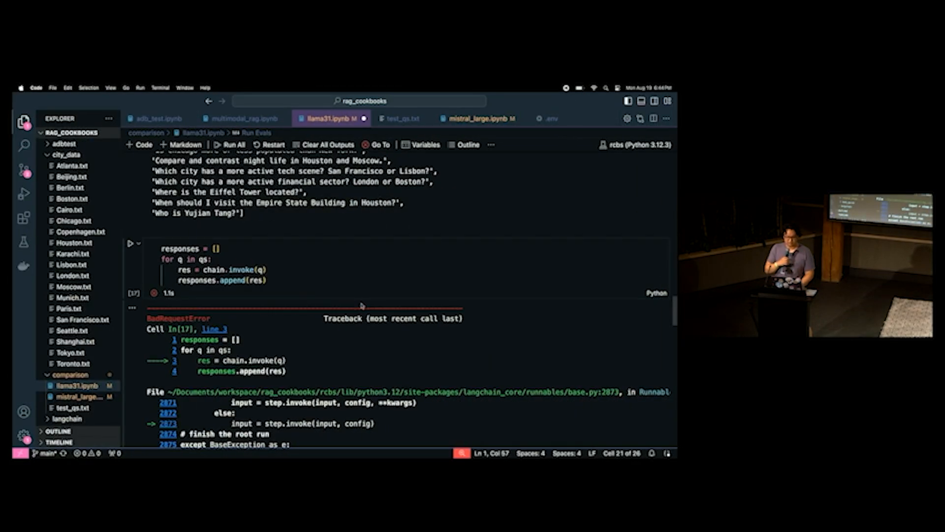
scroll("down", 3)
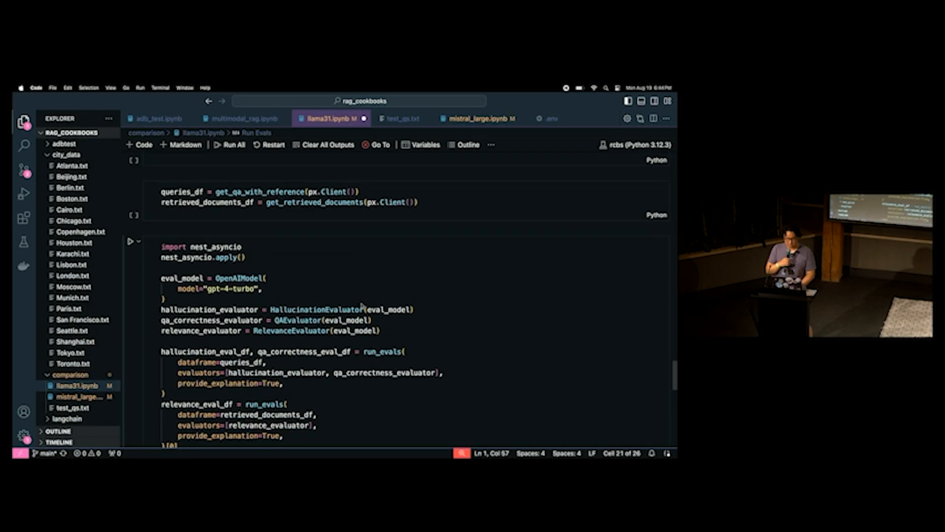
scroll("down", 3)
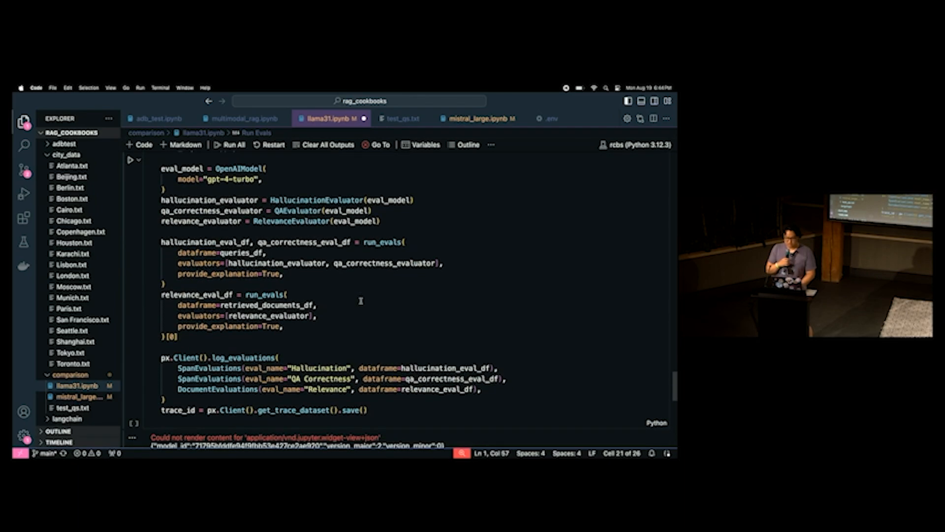